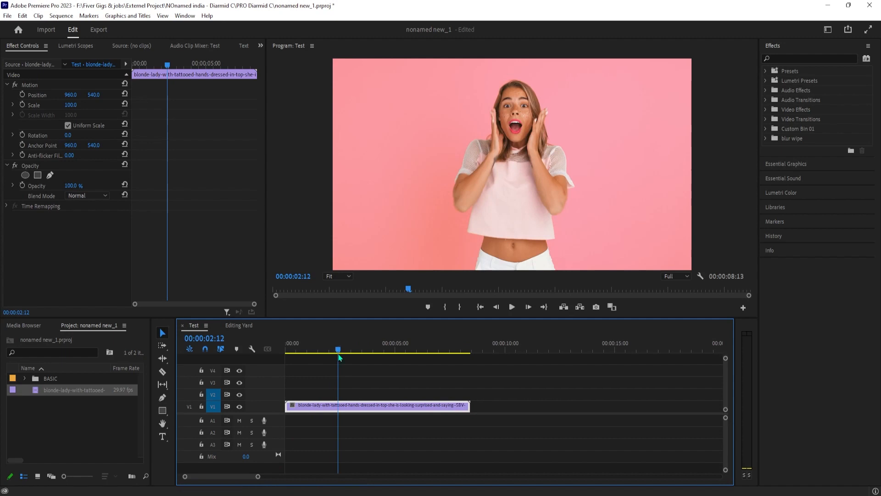
pyautogui.moveTo(281, 410)
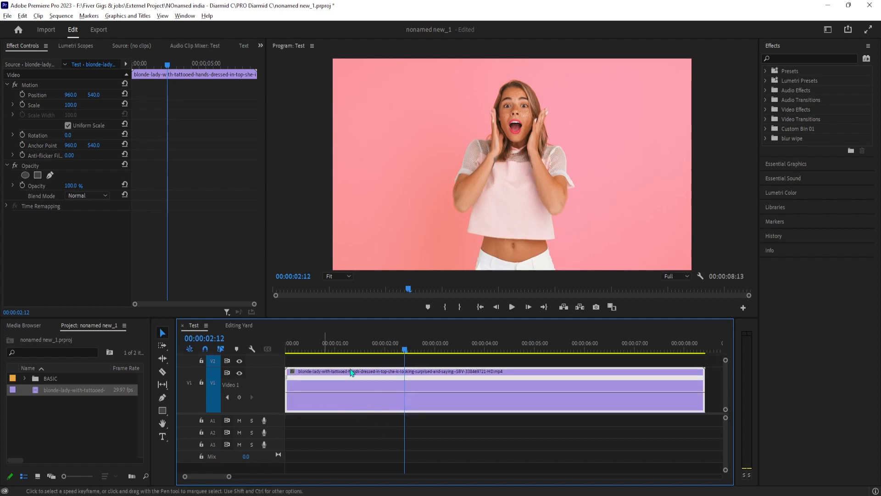
# Step: Add a speed keyframe near 00:00:02:00 and raise the speed of the footage after it
pyautogui.click(381, 348)
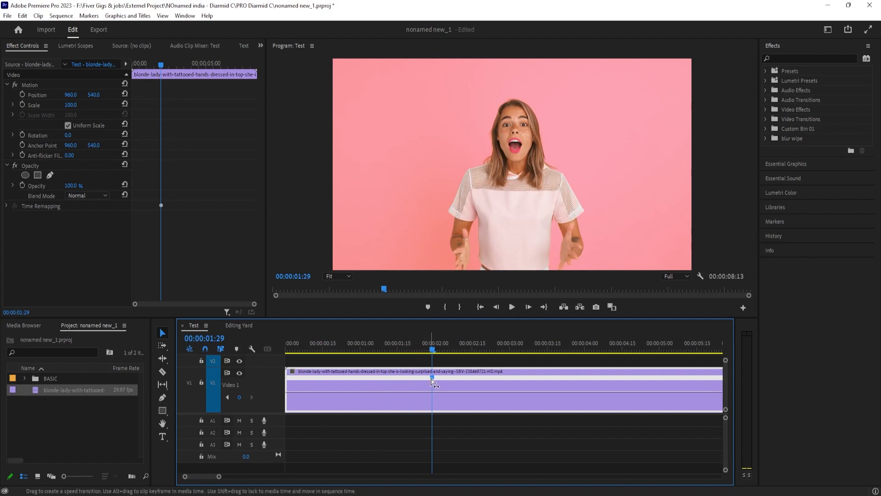
pyautogui.moveTo(432, 380); pyautogui.dragTo(444, 380)
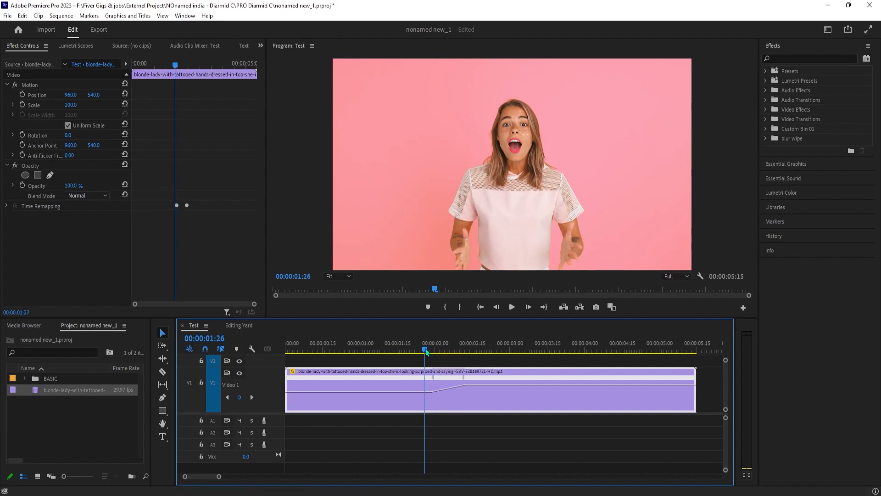
pyautogui.click(510, 307)
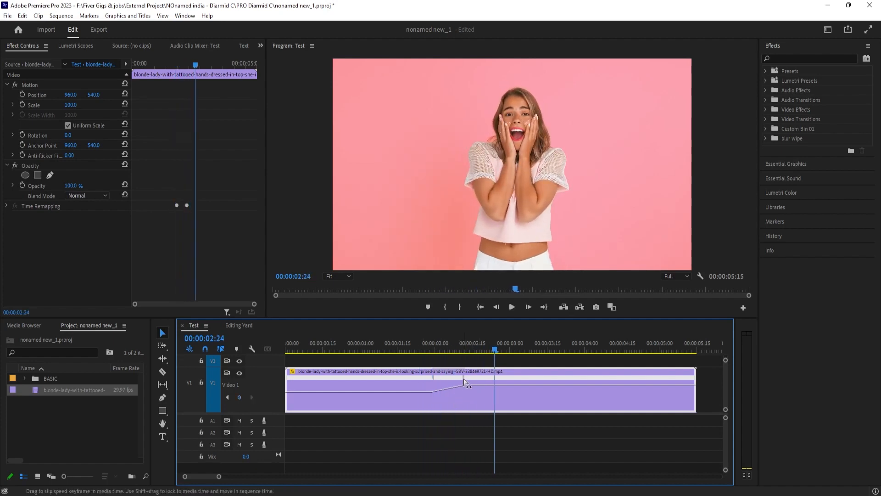
# Step: Split the keyframe into a curved Bezier ramp up to 144% and review it from the start
pyautogui.moveTo(466, 382); pyautogui.dragTo(437, 387)
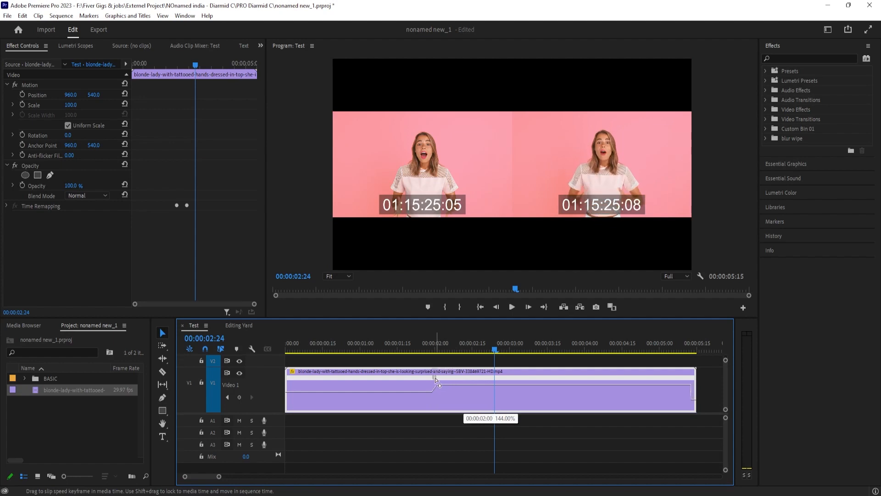
pyautogui.moveTo(439, 386); pyautogui.dragTo(478, 387)
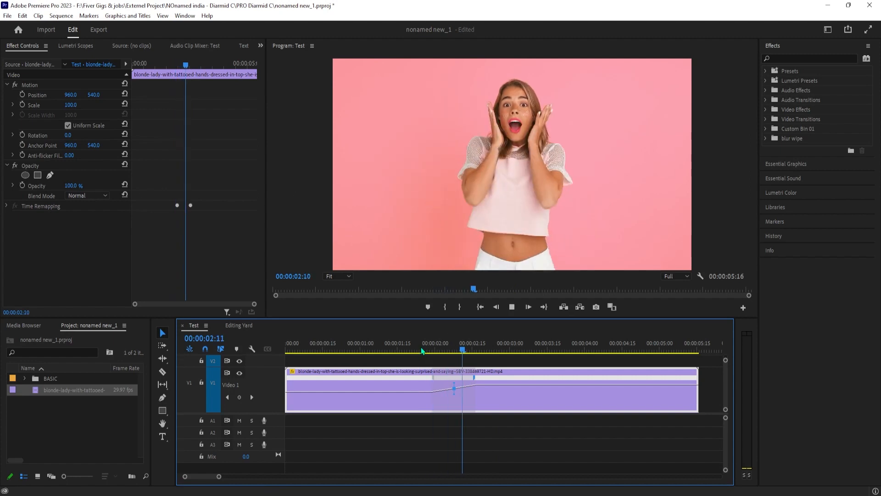
pyautogui.click(382, 343)
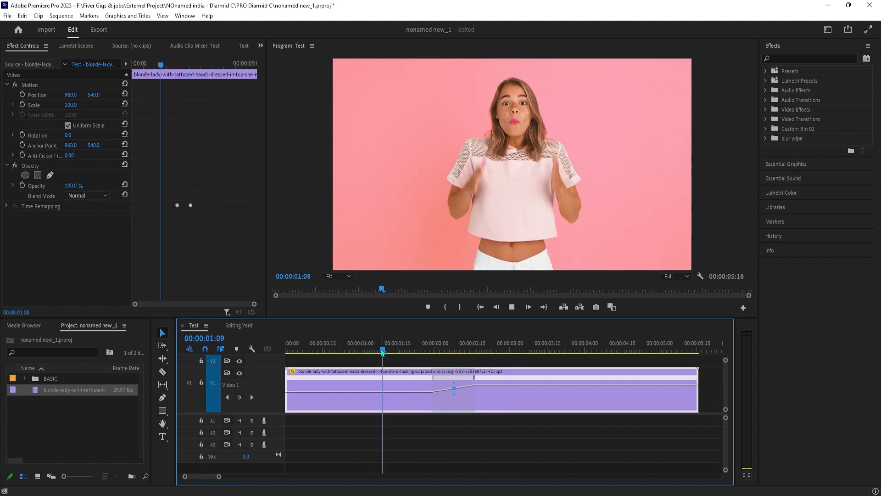
# Step: Stretch the speed-up ramp so it ends near 2:18 for a gentler 144% transition
pyautogui.click(518, 349)
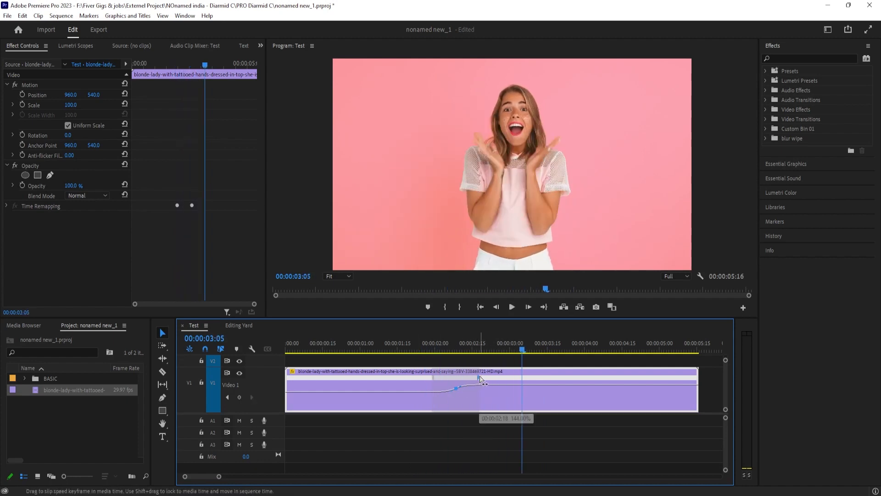
pyautogui.click(512, 306)
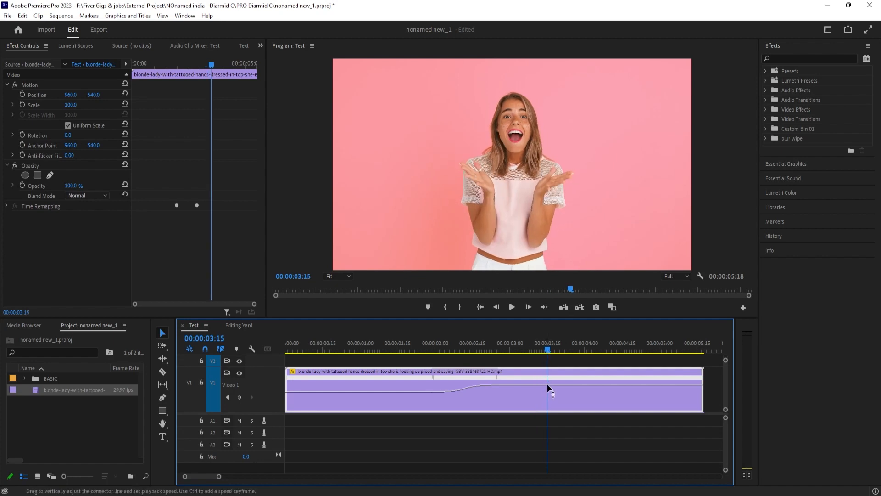
pyautogui.moveTo(549, 387)
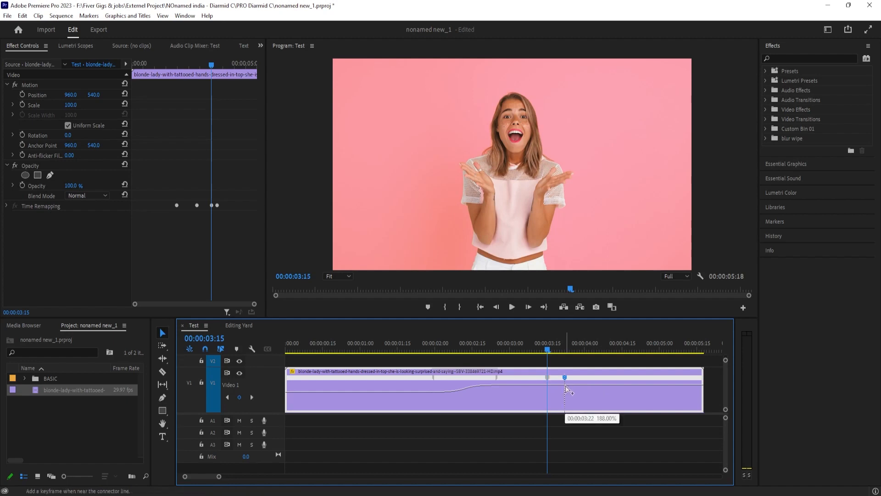
# Step: Lower the speed after the 3:15 keyframe and spread it into a gradual slow-down ramp
pyautogui.moveTo(564, 378); pyautogui.dragTo(564, 382)
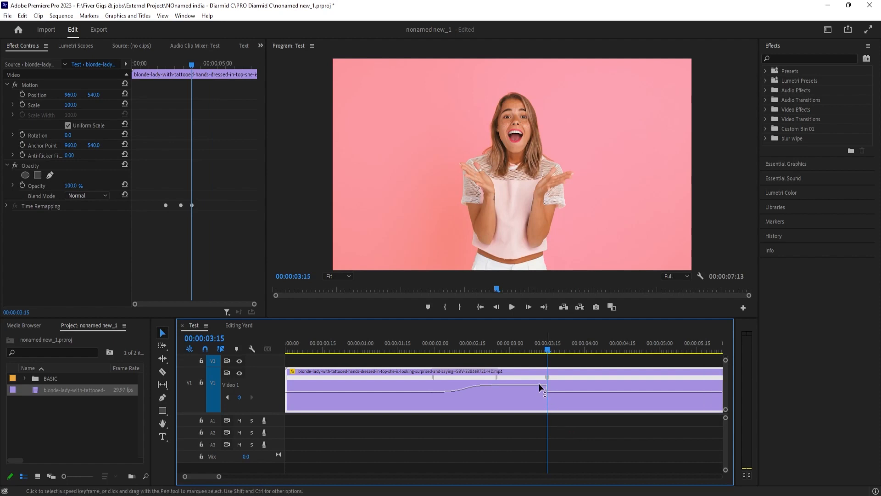
pyautogui.moveTo(542, 388); pyautogui.dragTo(550, 379)
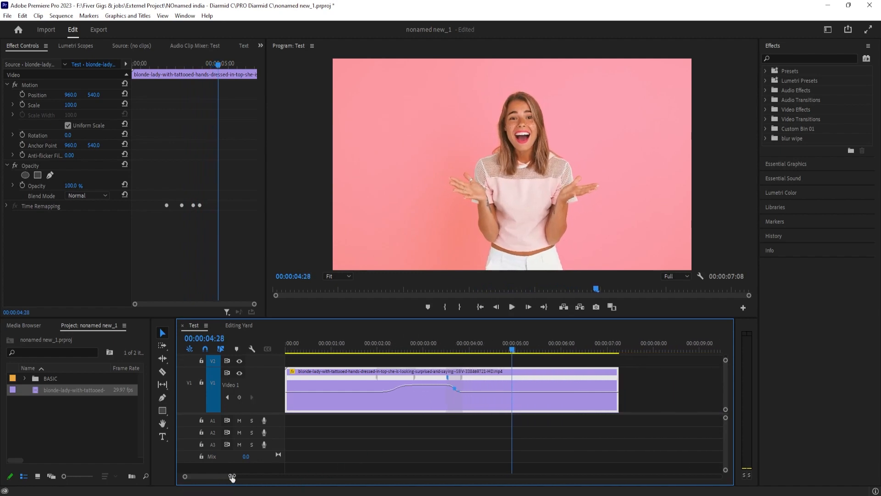
pyautogui.moveTo(379, 382)
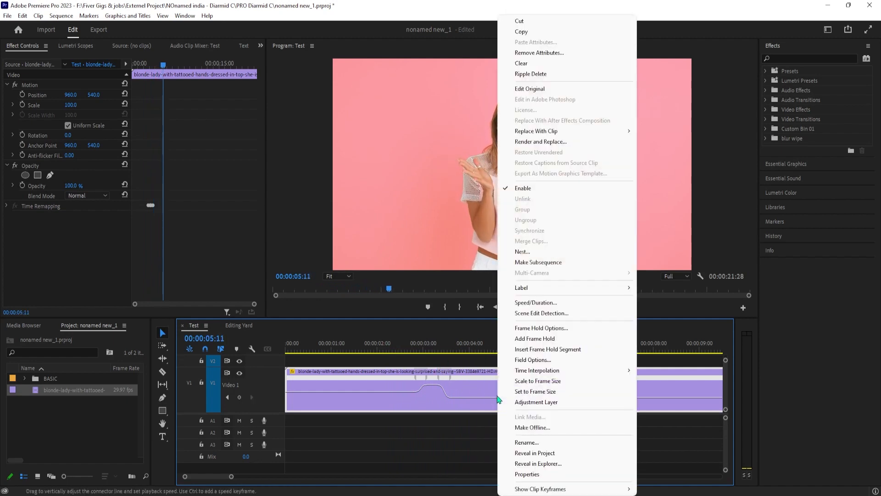
pyautogui.moveTo(544, 296)
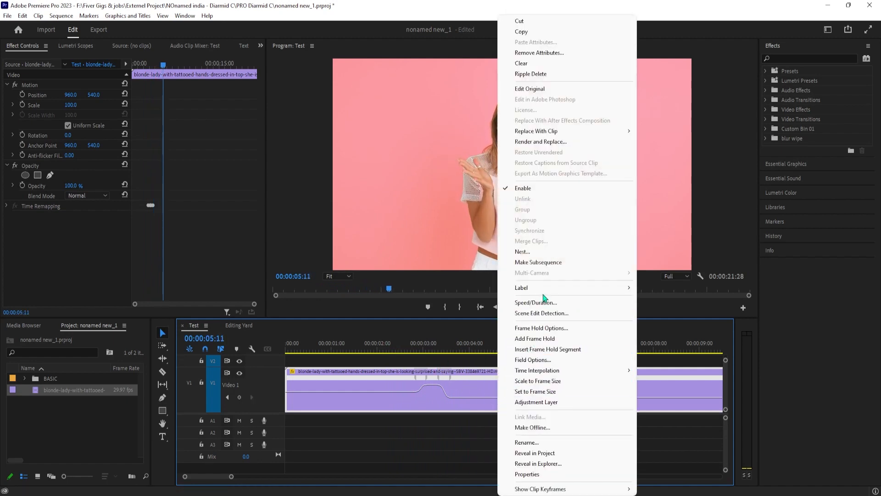
pyautogui.moveTo(582, 347)
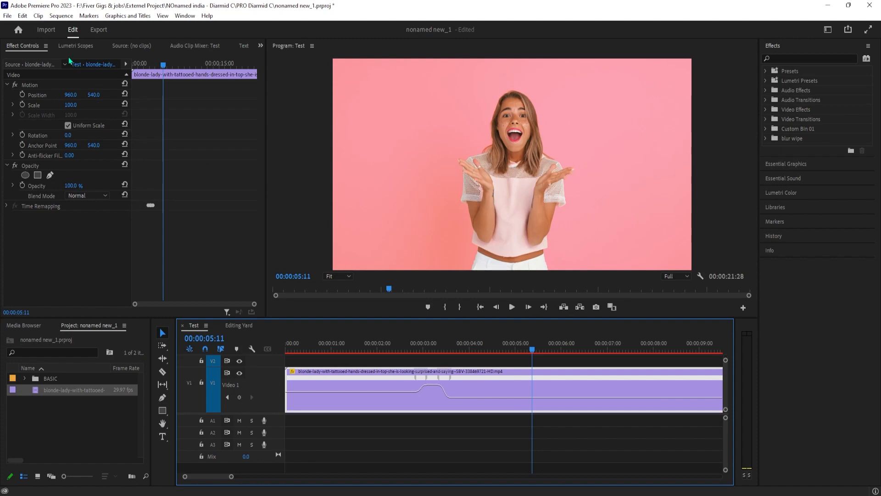
# Step: Use the Sequence menu to render the clip's effects from In to Out
pyautogui.click(61, 16)
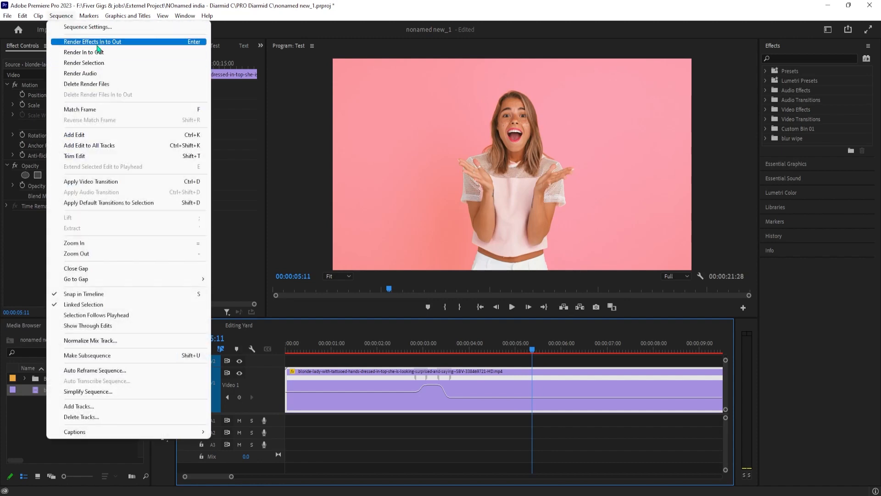